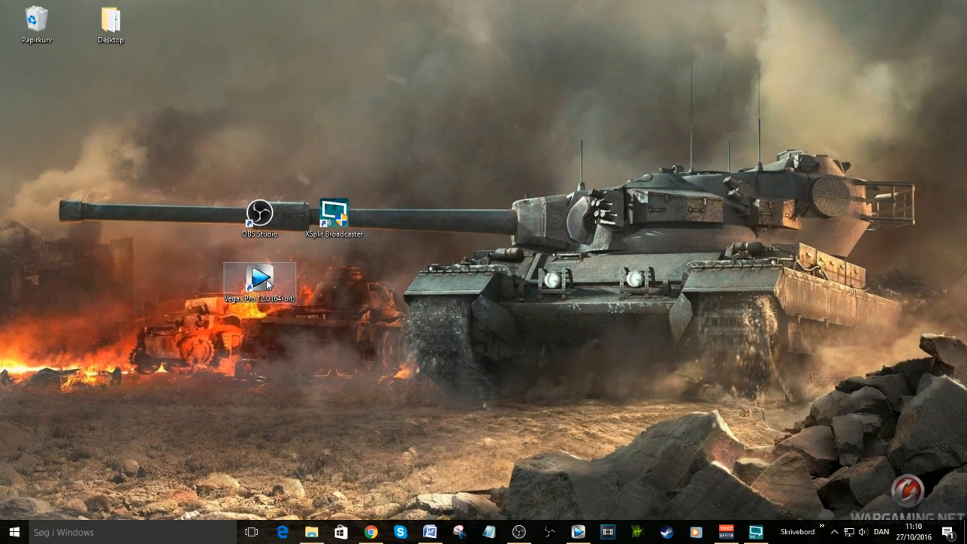
mouse_move(437, 248)
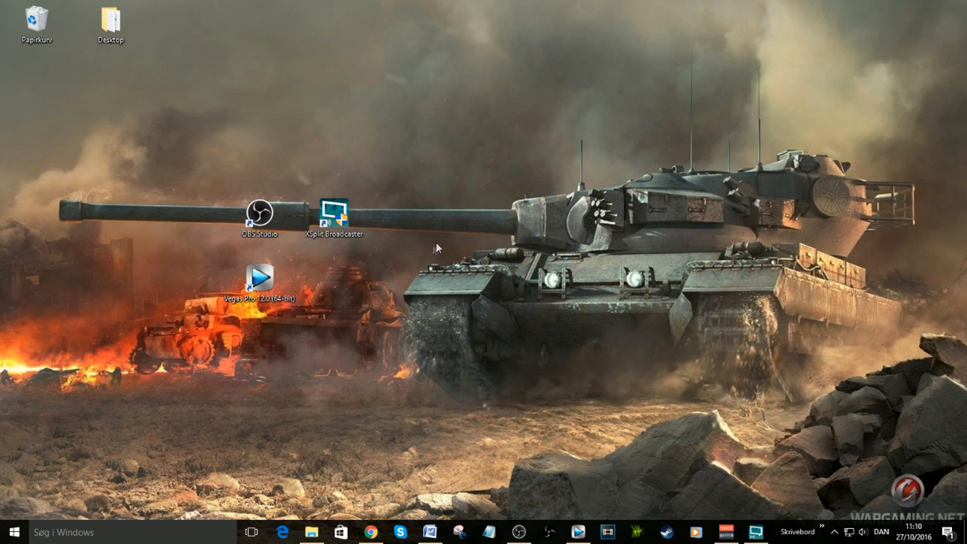
mouse_move(529, 253)
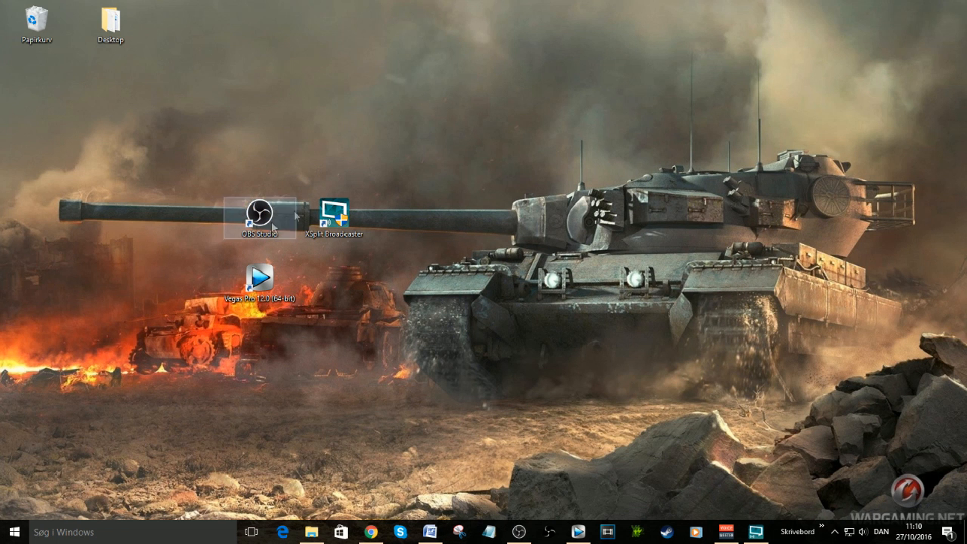
Launch Vegas Pro 12.0 and insert a video track plus an audio track
double_click(259, 281)
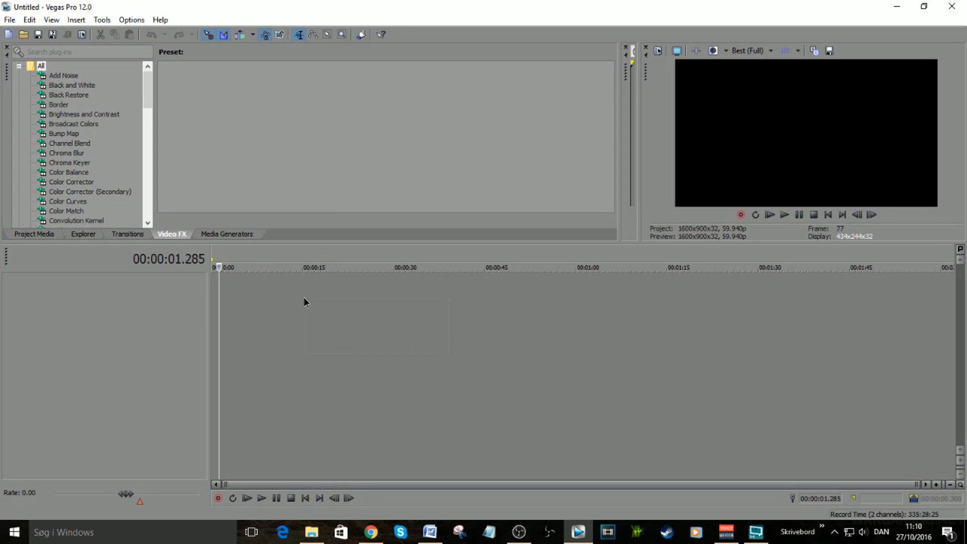
right_click(303, 302)
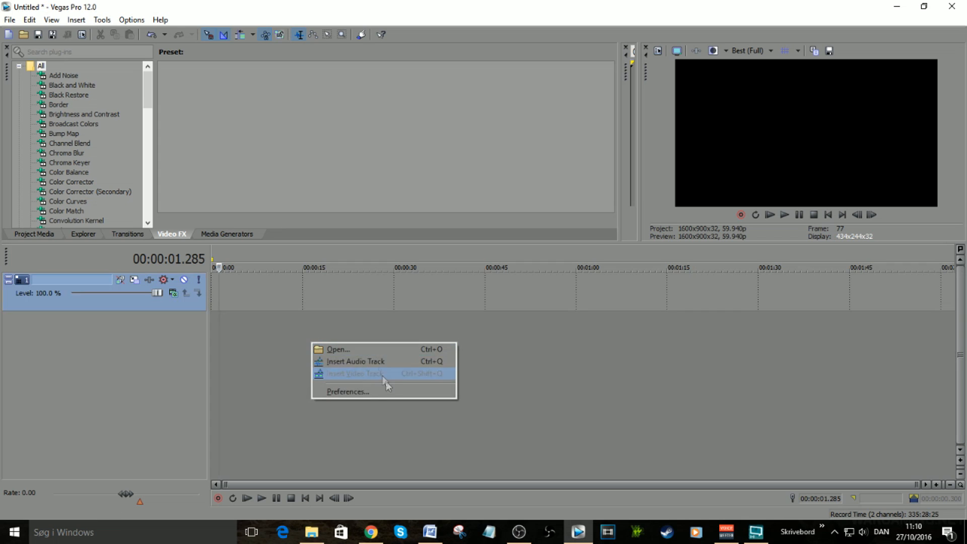
click(356, 361)
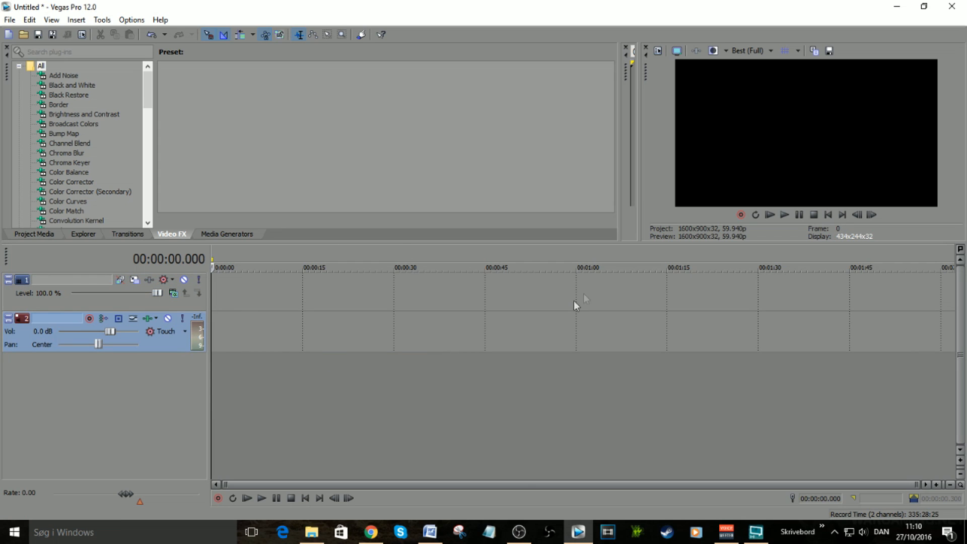
mouse_move(532, 343)
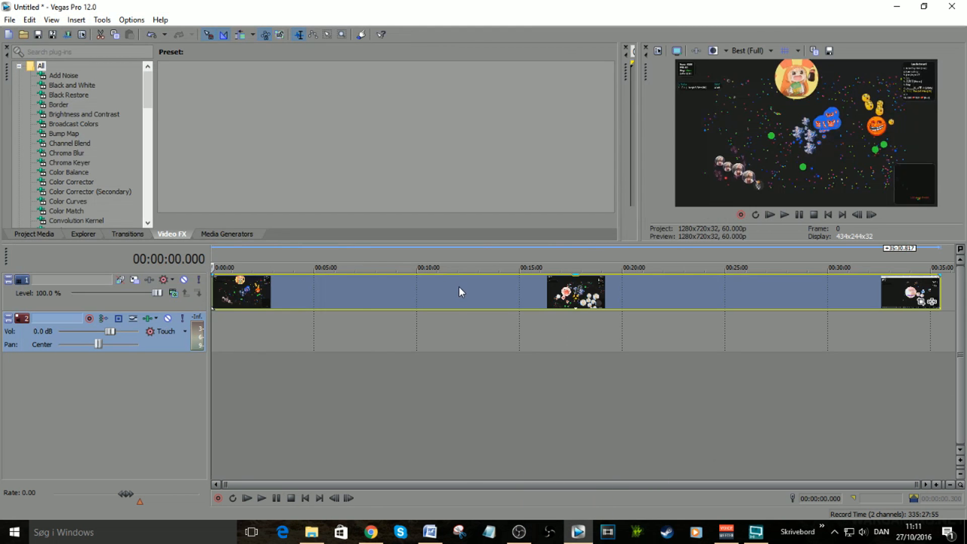
Disable resampling on the gameplay clip via its Switches menu
right_click(460, 291)
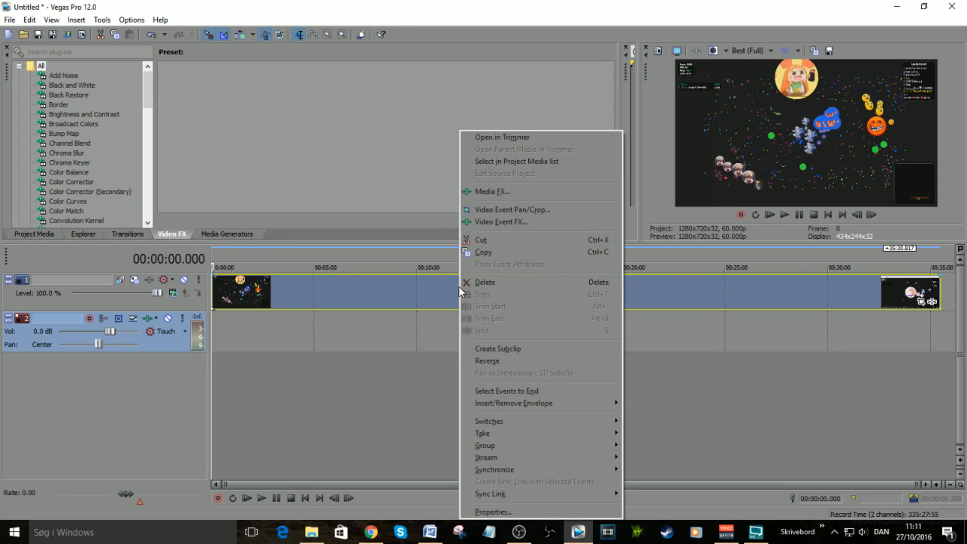
mouse_move(489, 421)
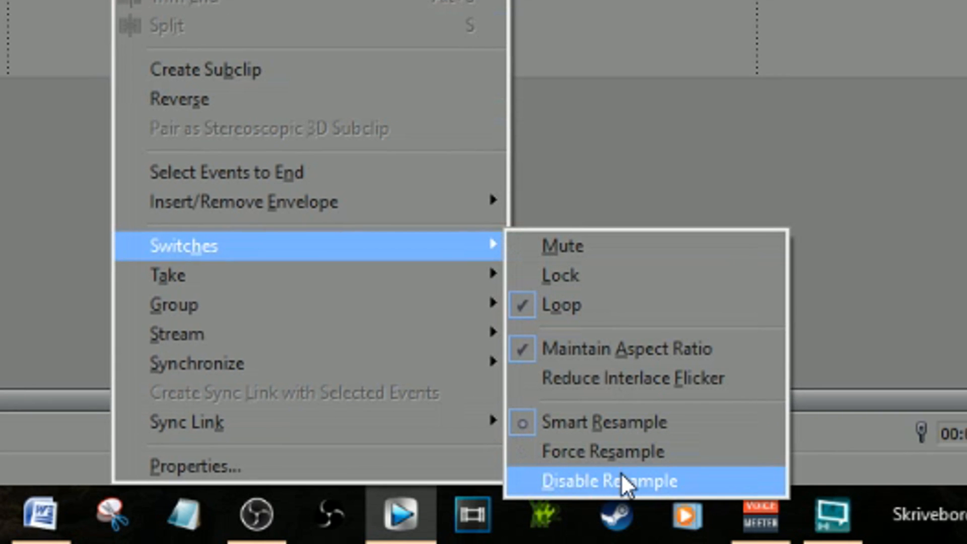
click(605, 481)
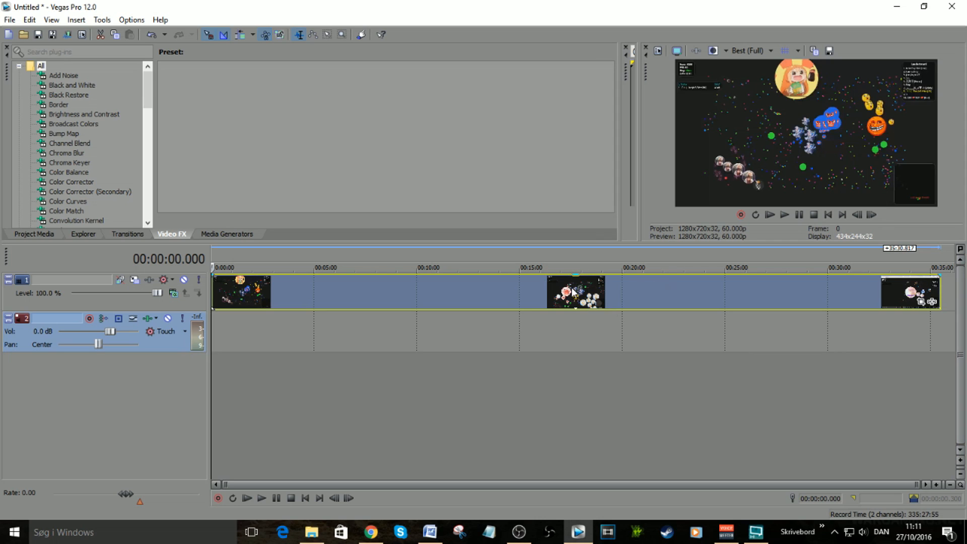
mouse_move(936, 294)
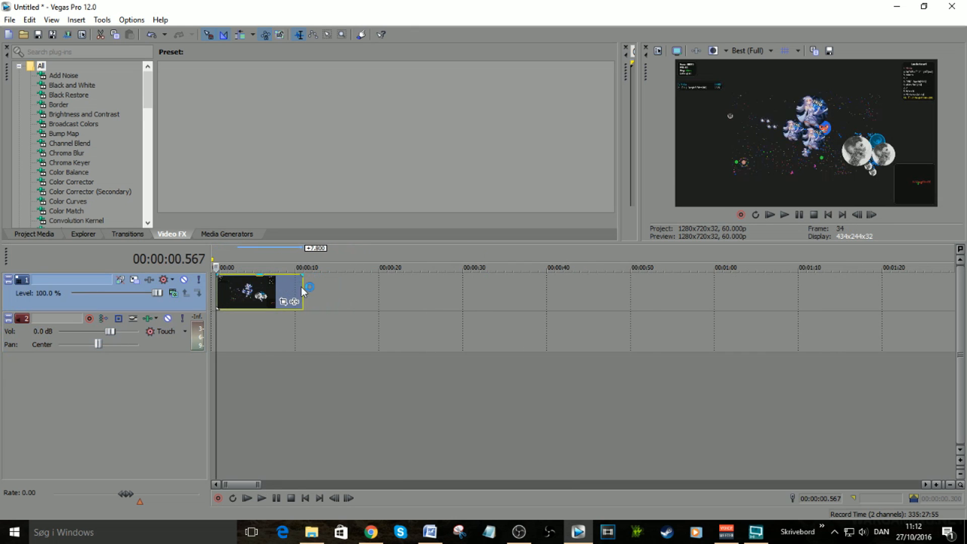
mouse_move(239, 300)
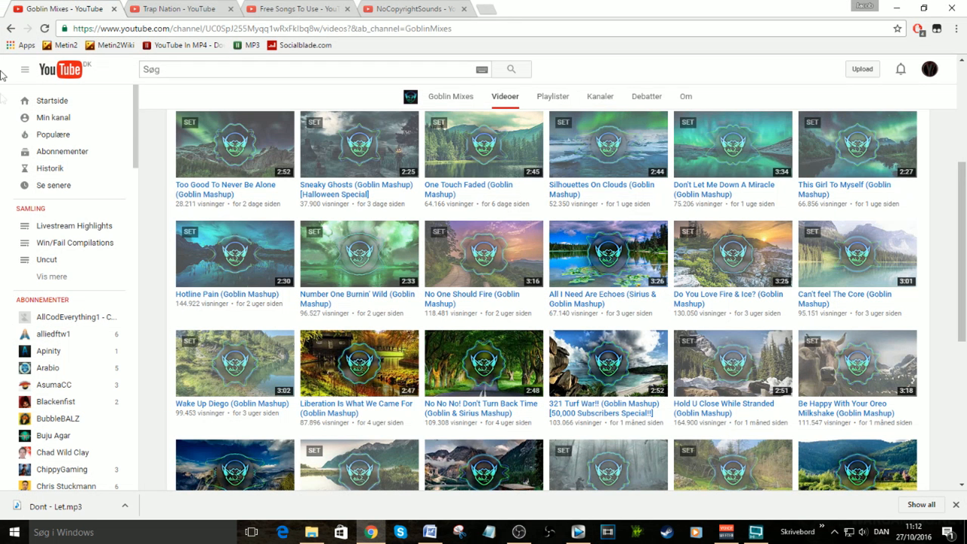
Browse the Trap Nation and NoCopyrightSounds channels, ending on Trap Nation
click(179, 9)
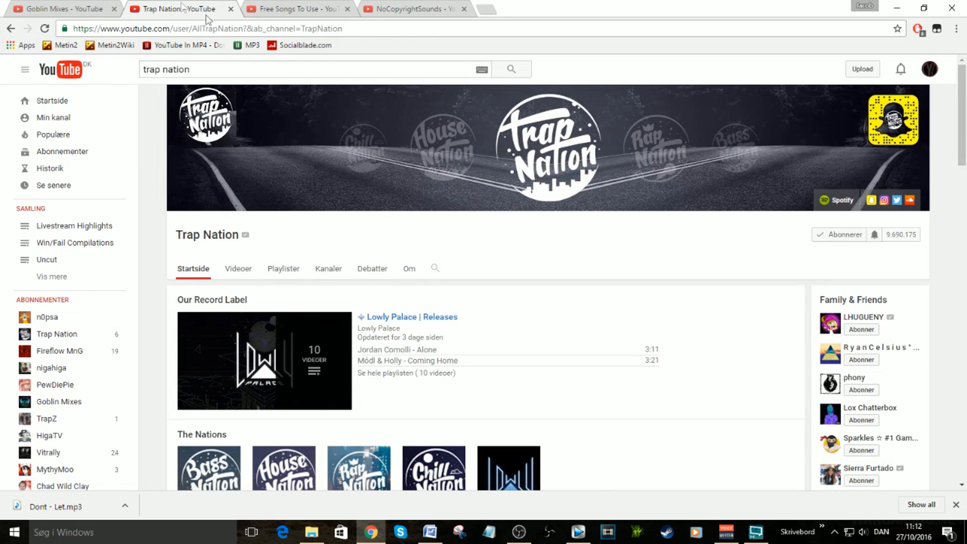
click(412, 9)
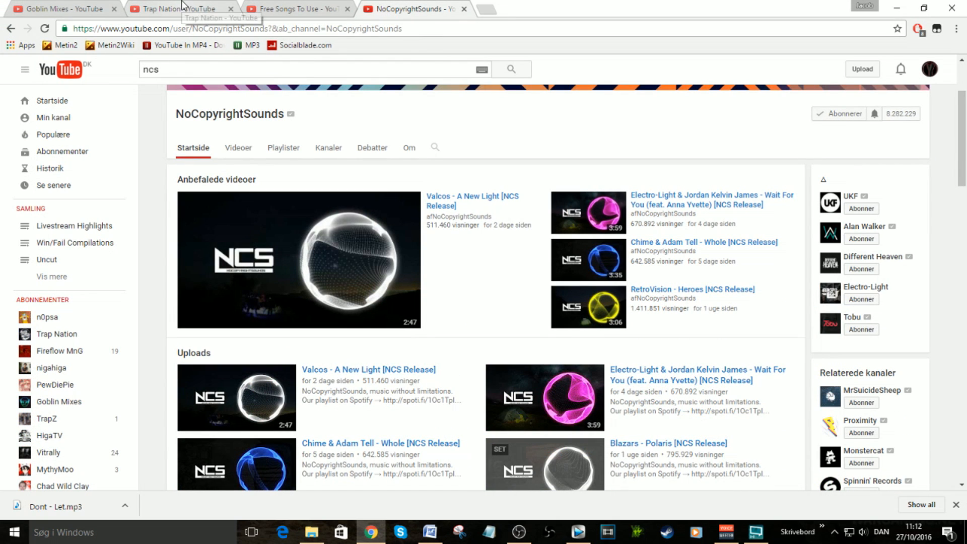
click(178, 9)
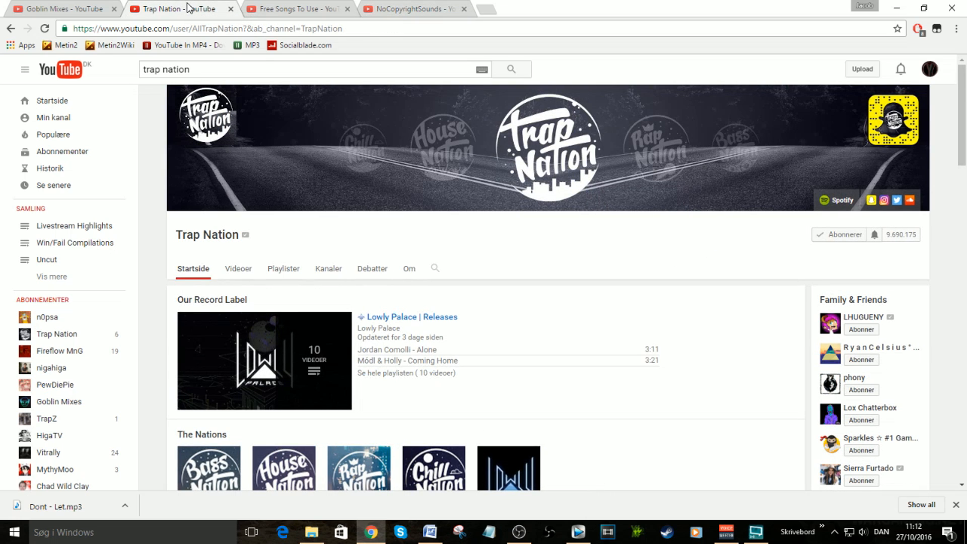
mouse_move(291, 236)
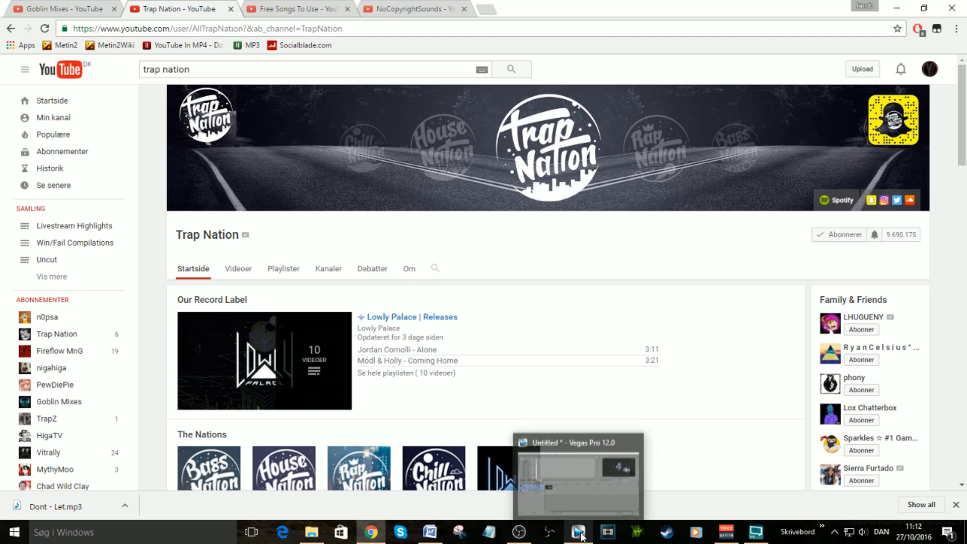
Preview the gameplay clip against the music and slow it with a velocity envelope to land on the beat
click(577, 532)
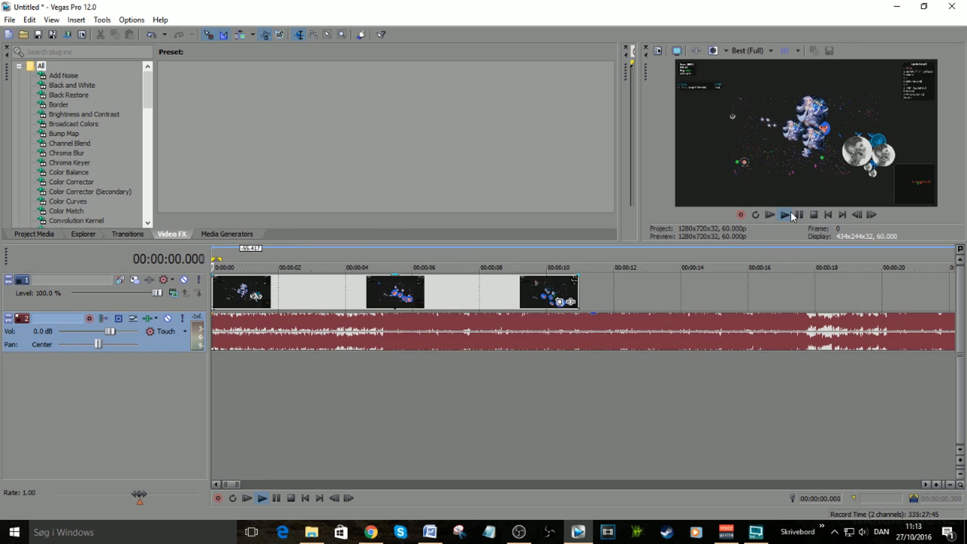
click(785, 215)
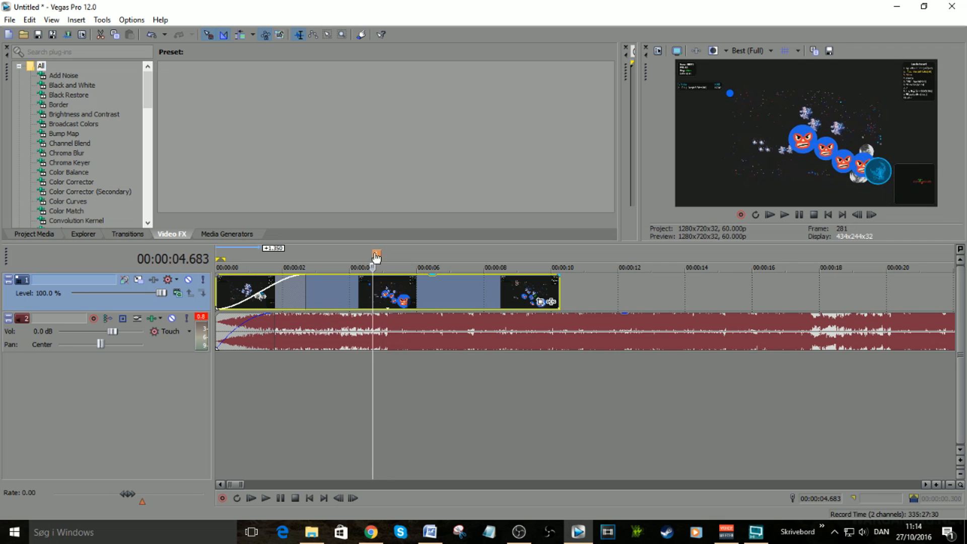
click(493, 268)
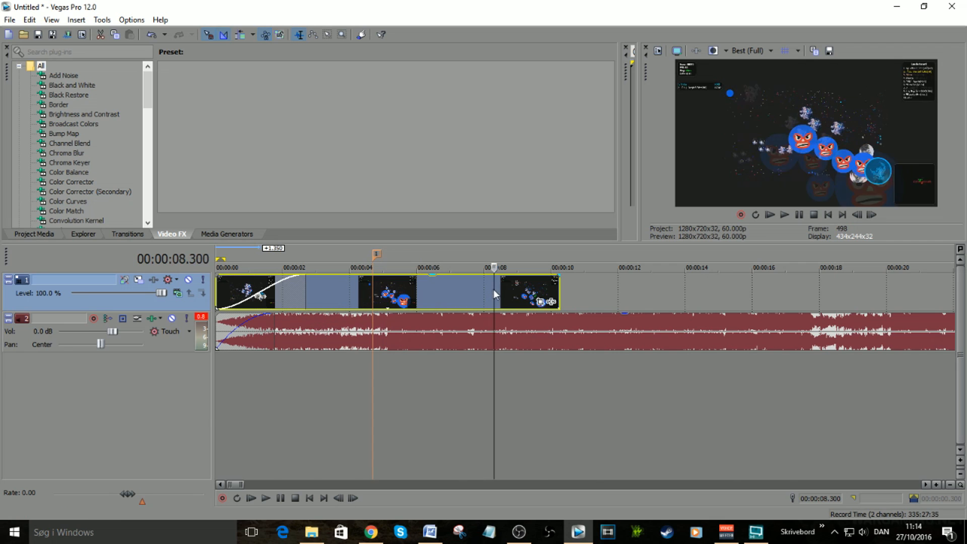
click(784, 215)
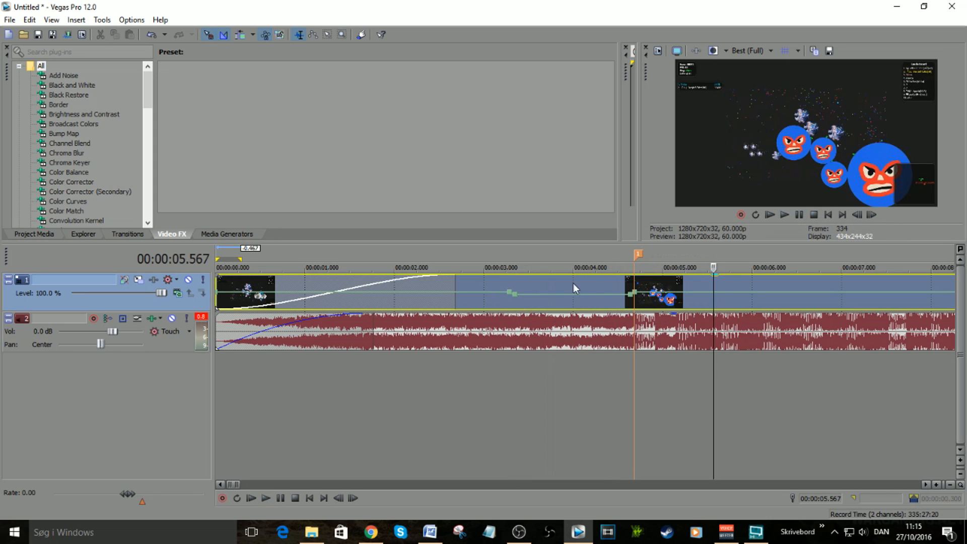
click(785, 214)
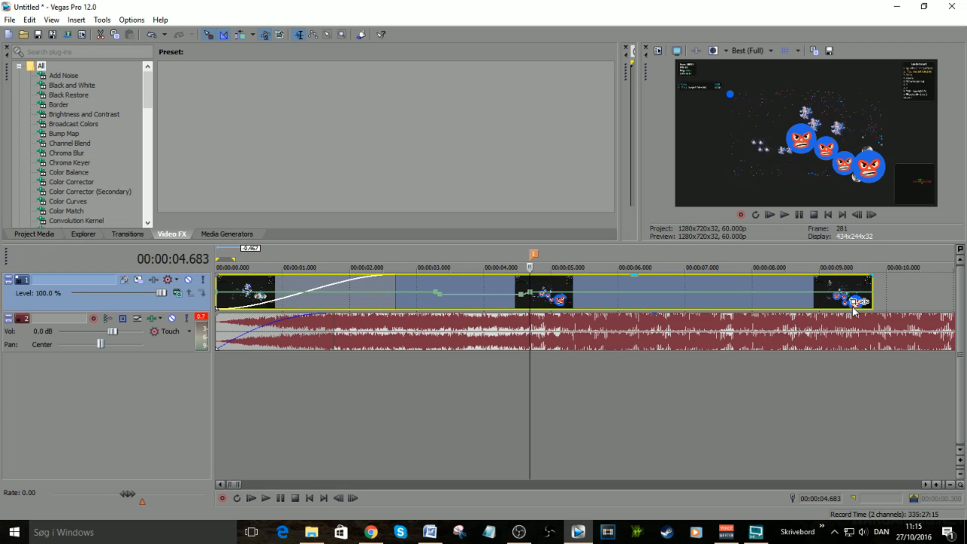
click(854, 303)
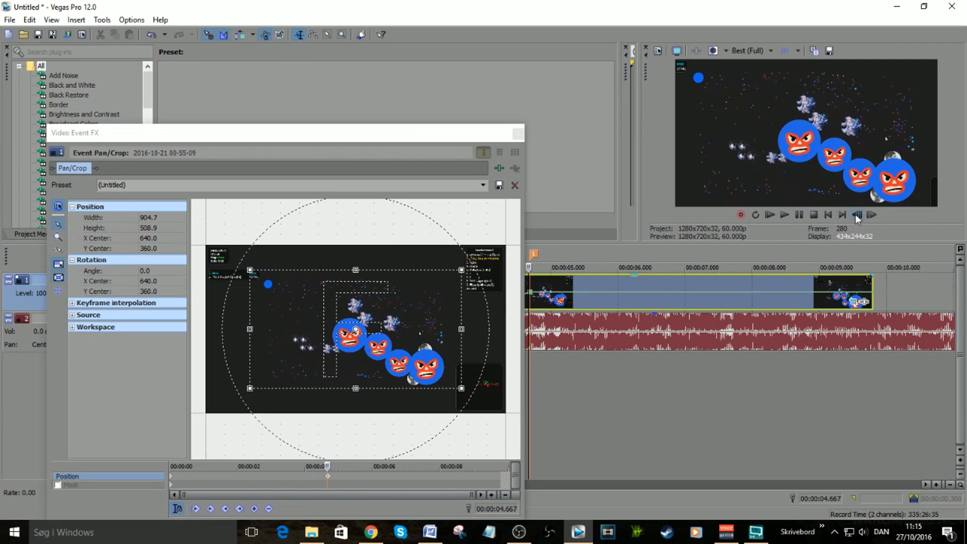
right_click(422, 289)
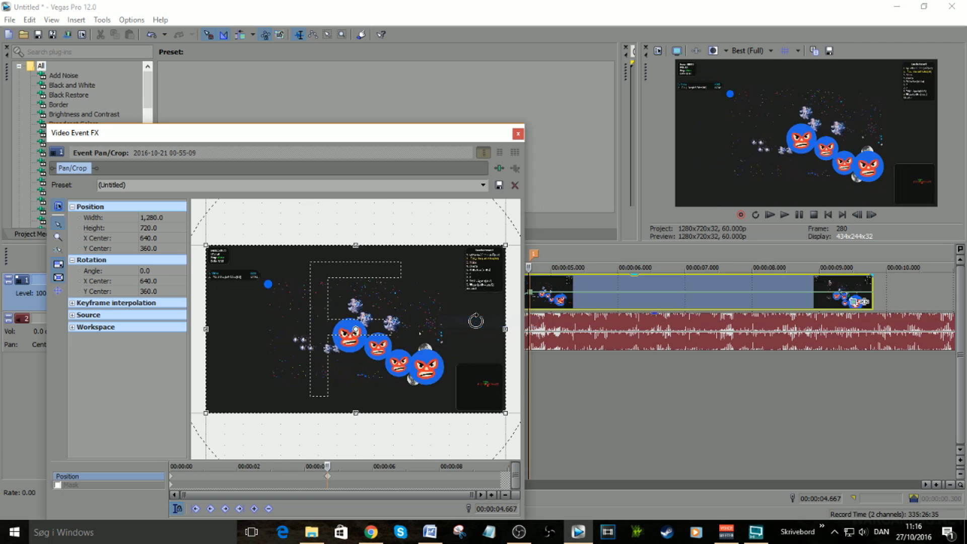
click(517, 133)
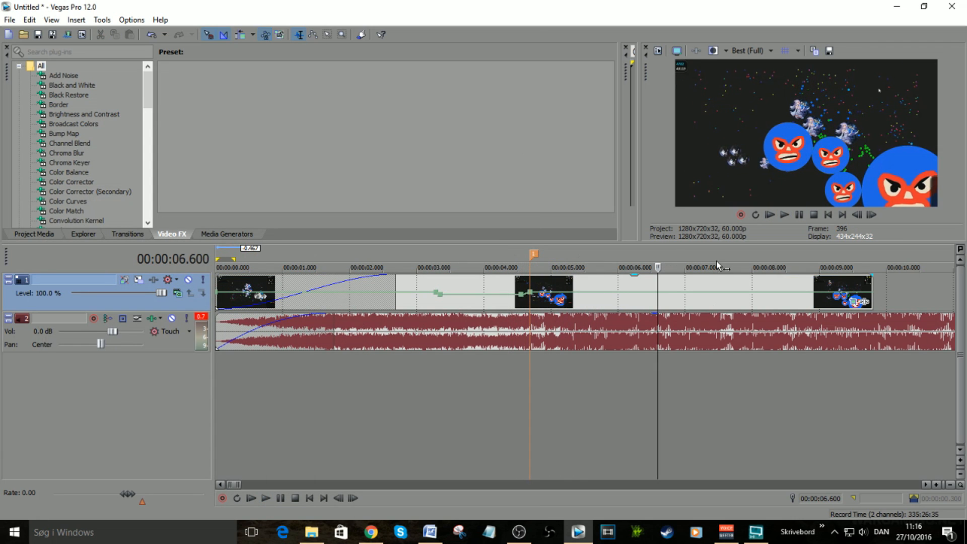
mouse_move(781, 290)
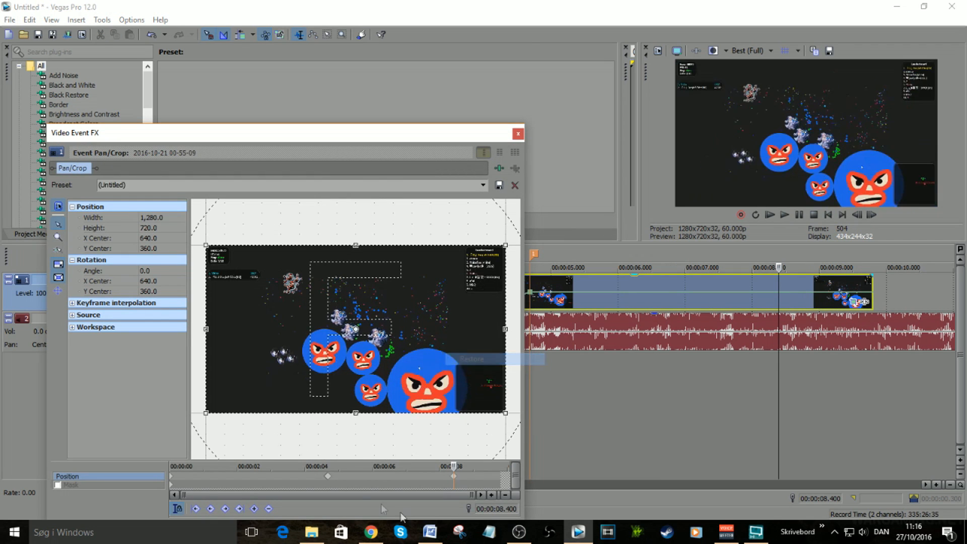
click(517, 133)
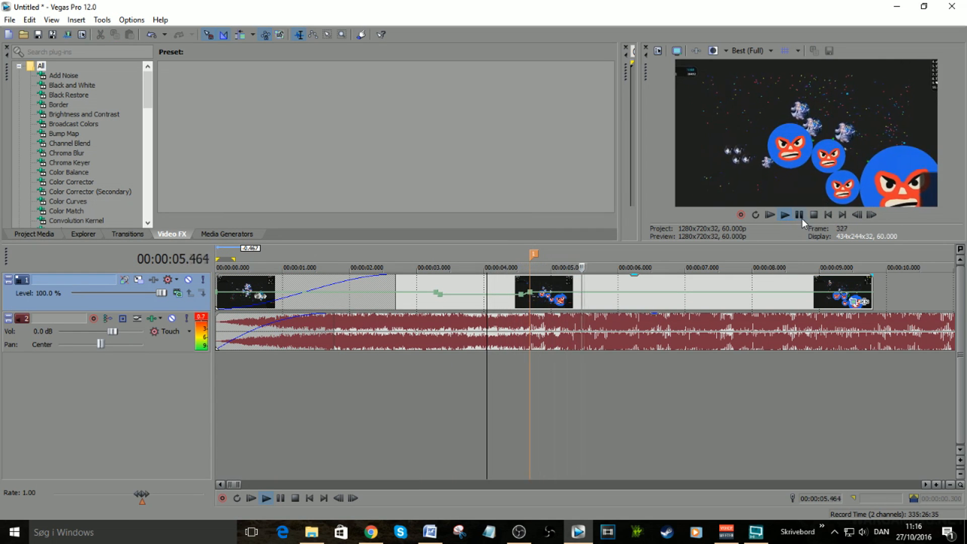
click(798, 215)
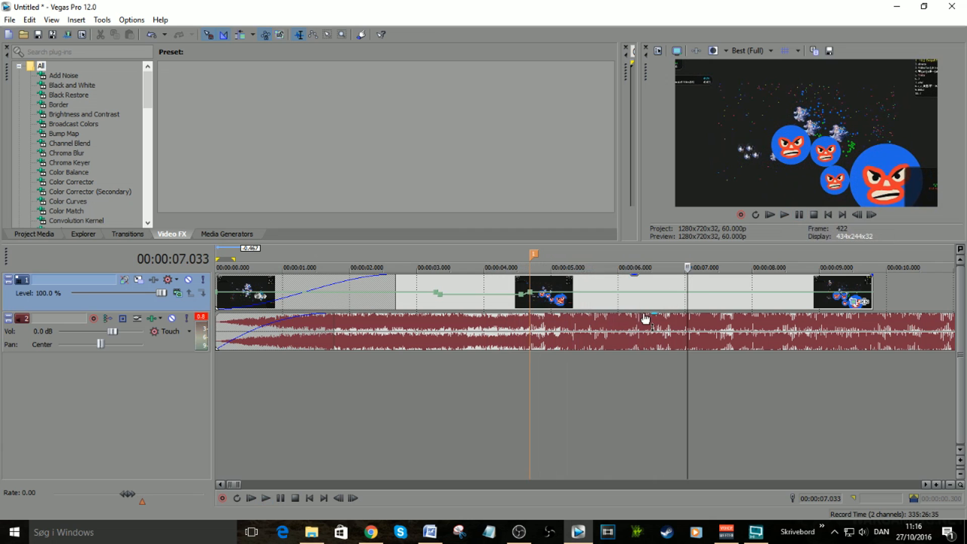
mouse_move(678, 383)
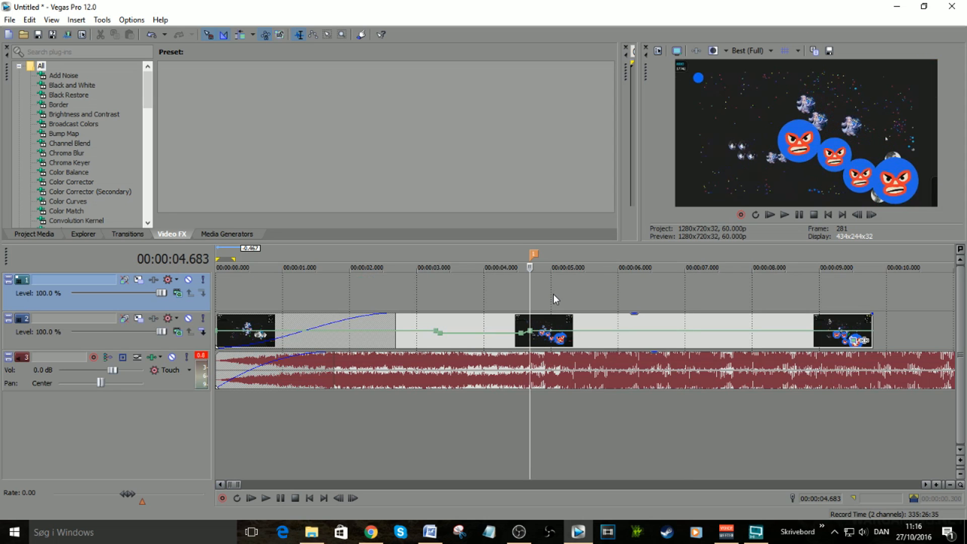
mouse_move(313, 532)
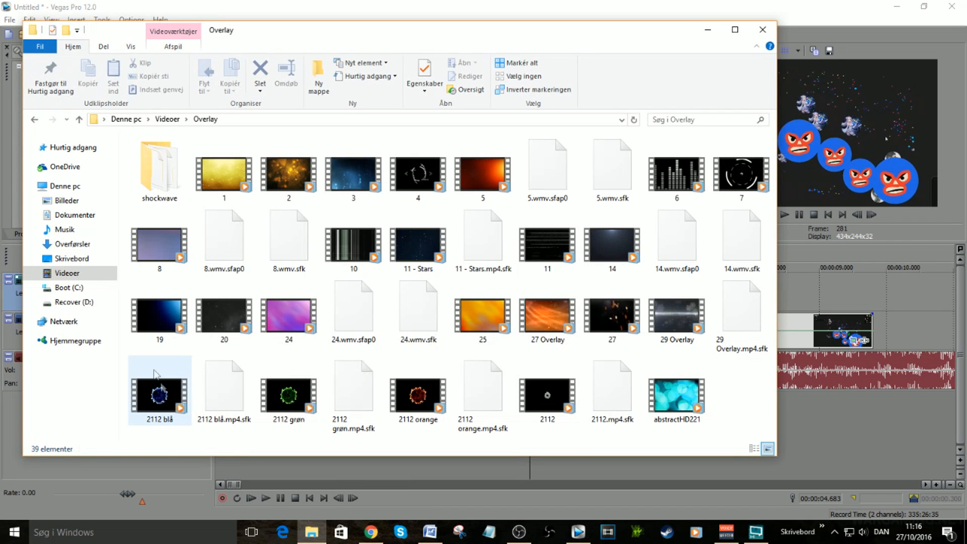
Place the blue explosion video 2112 blå from the Overlay folder onto the new top track
click(159, 392)
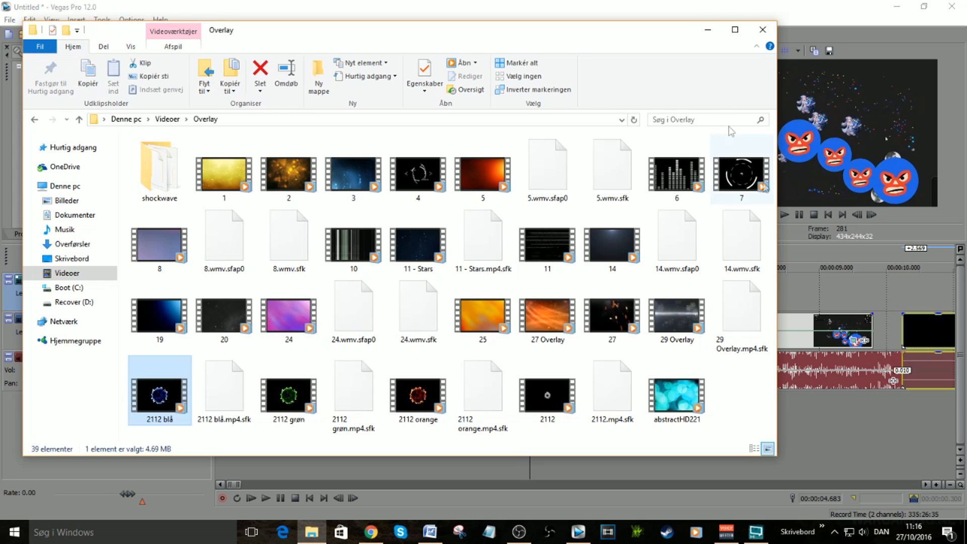
click(763, 29)
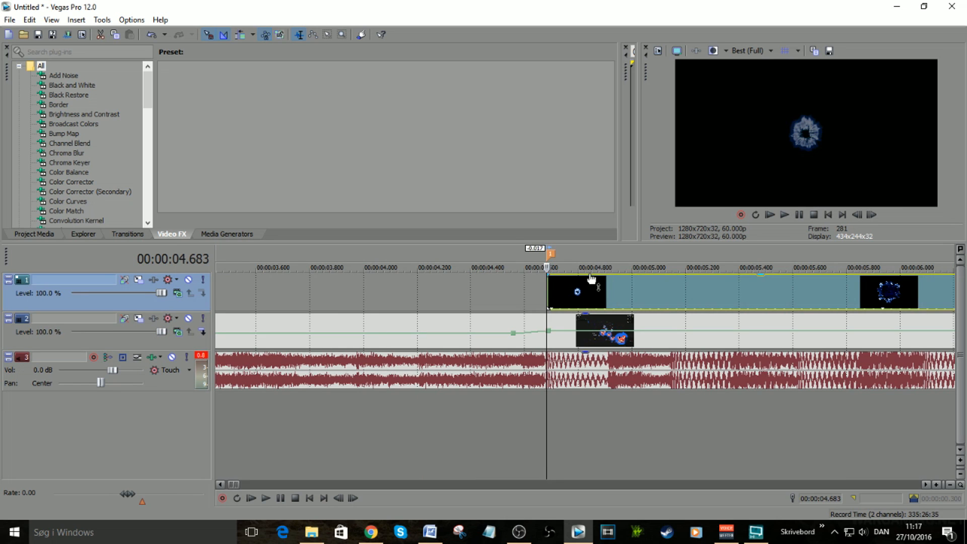
Zoom the explosion overlay in Event Pan/Crop so it fills the frame, then preview it
click(784, 215)
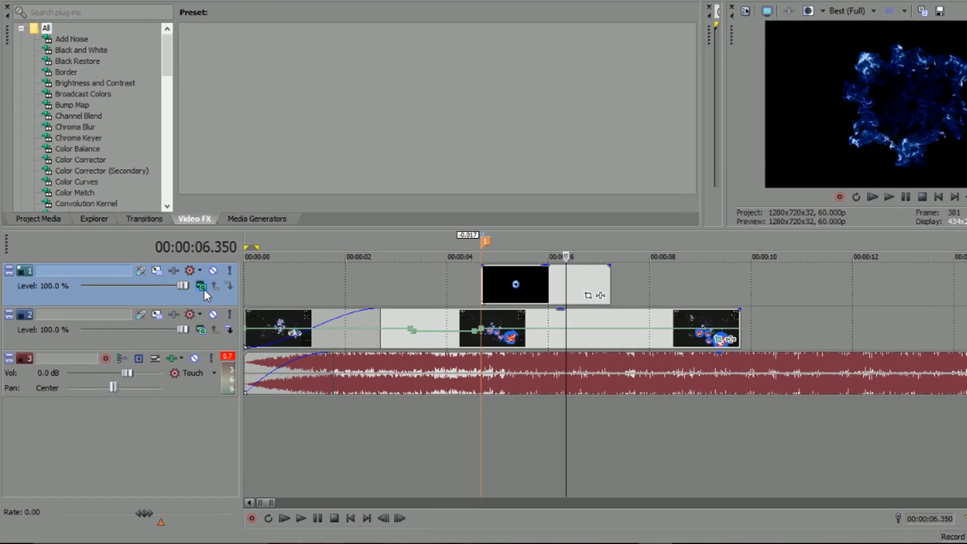
click(201, 285)
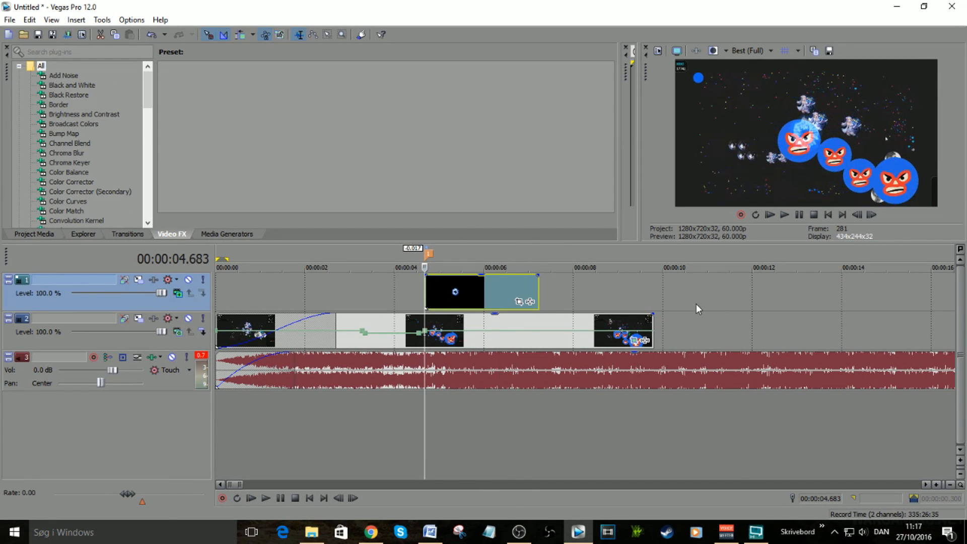
click(519, 302)
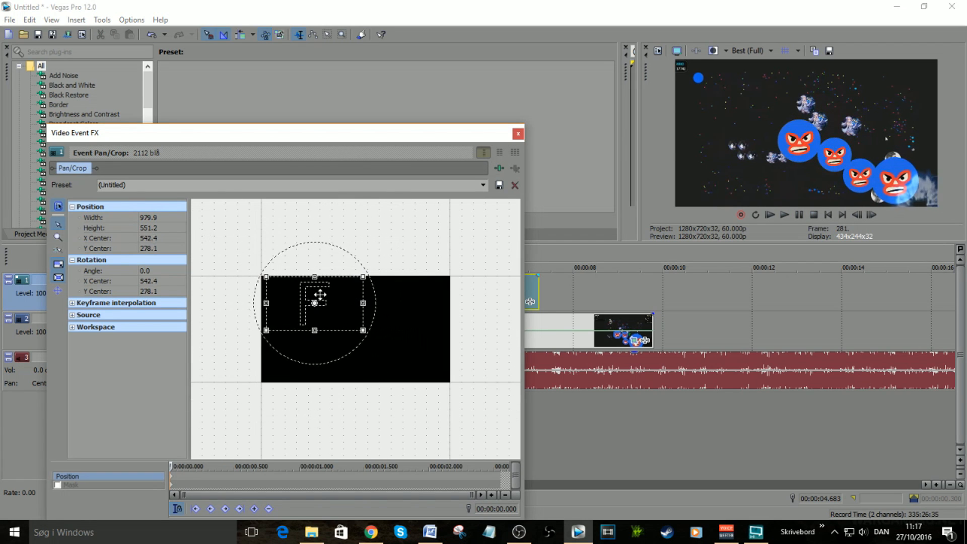
drag(313, 303, 321, 313)
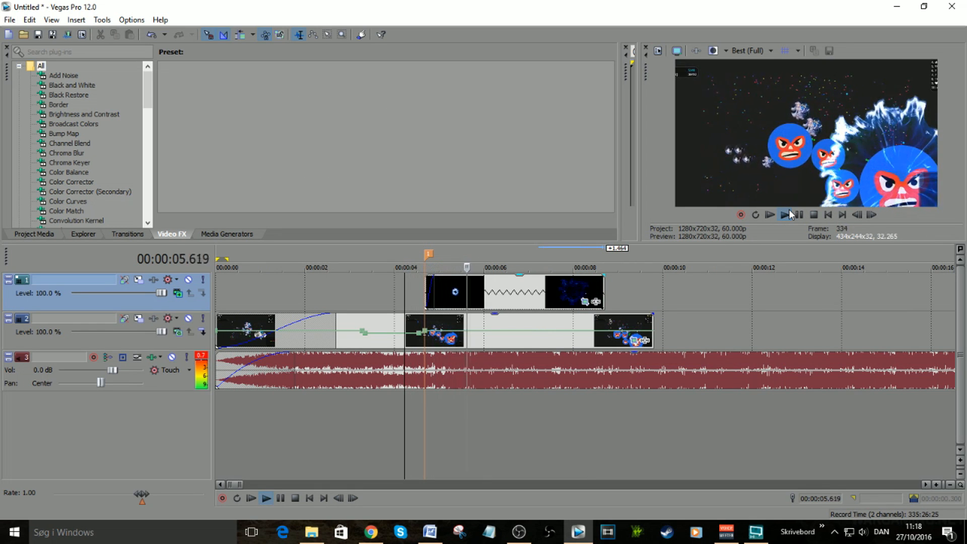
click(783, 215)
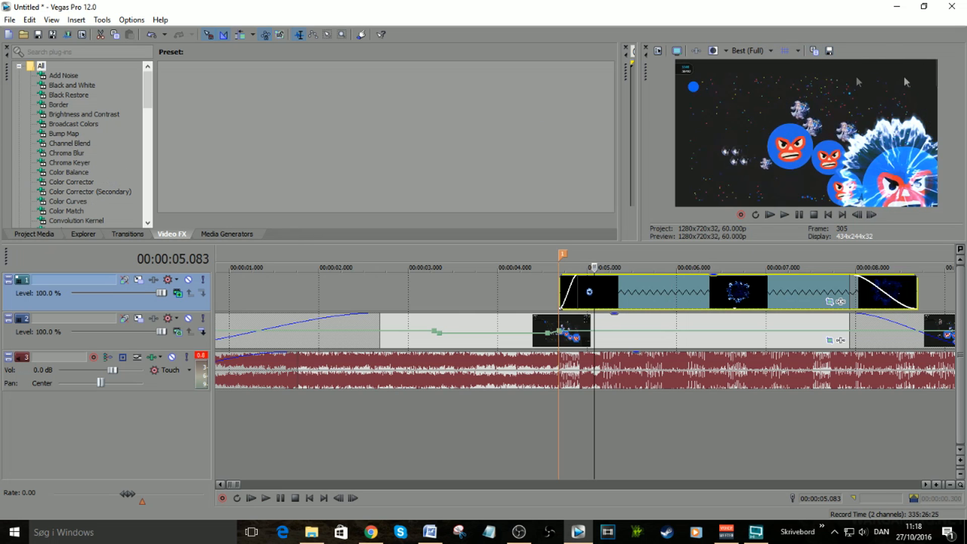
mouse_move(524, 39)
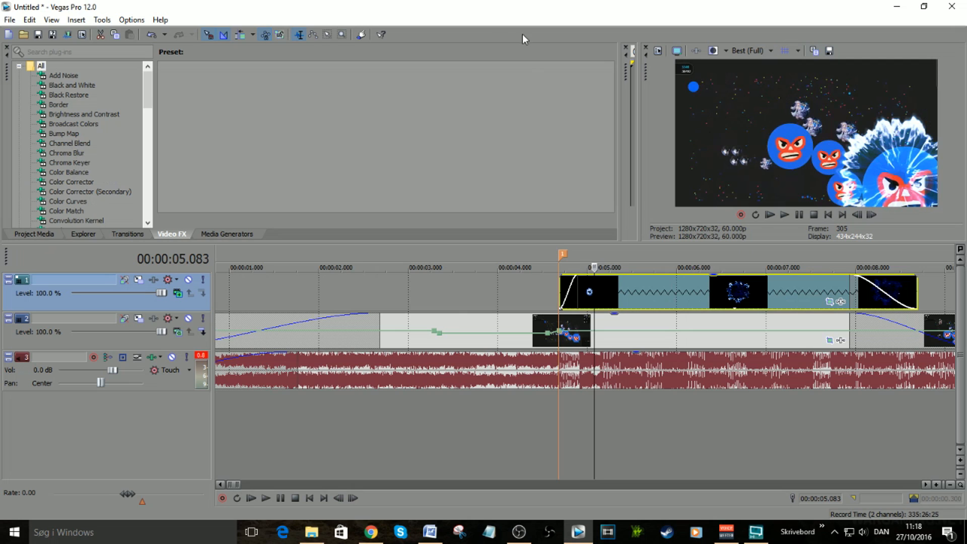
mouse_move(67, 176)
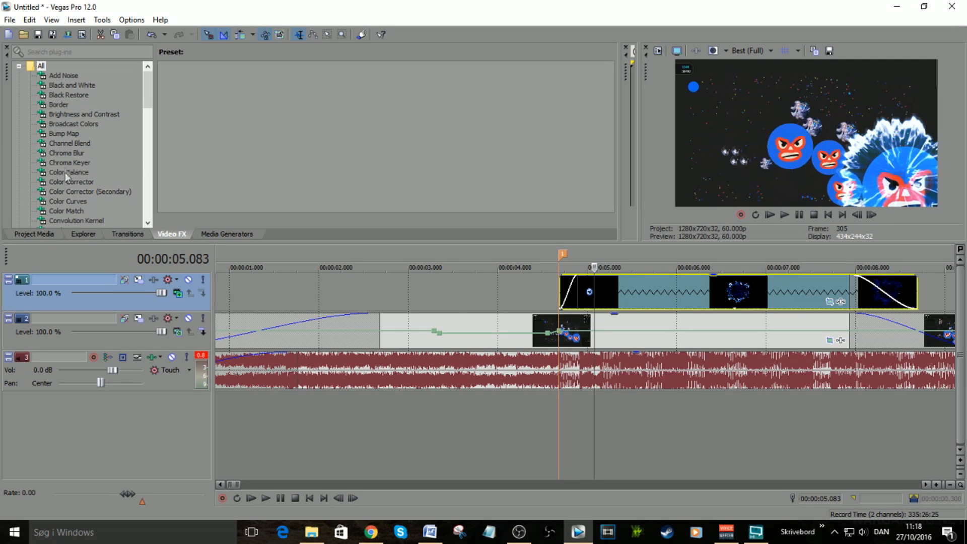
Apply the default Chroma Keyer to the explosion overlay, keyed to black
click(69, 162)
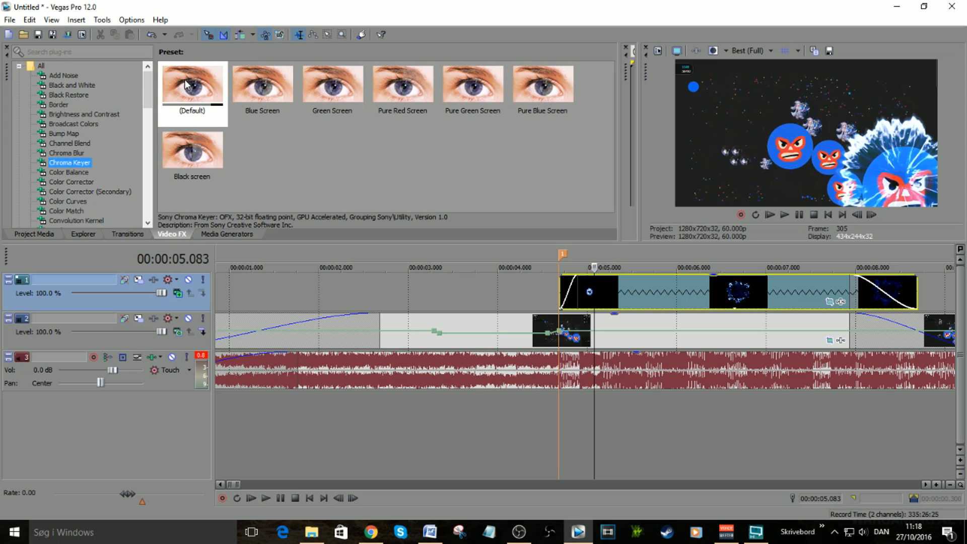
click(192, 85)
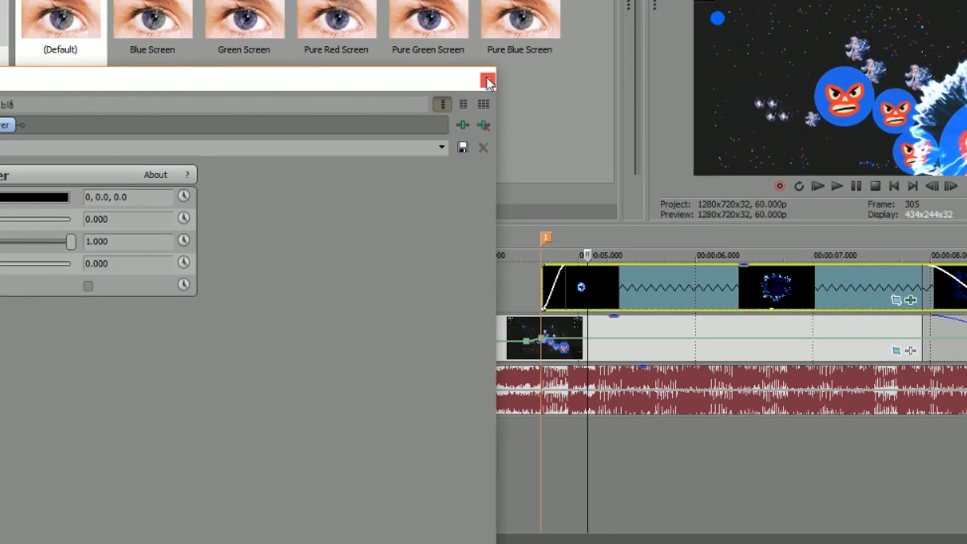
click(486, 80)
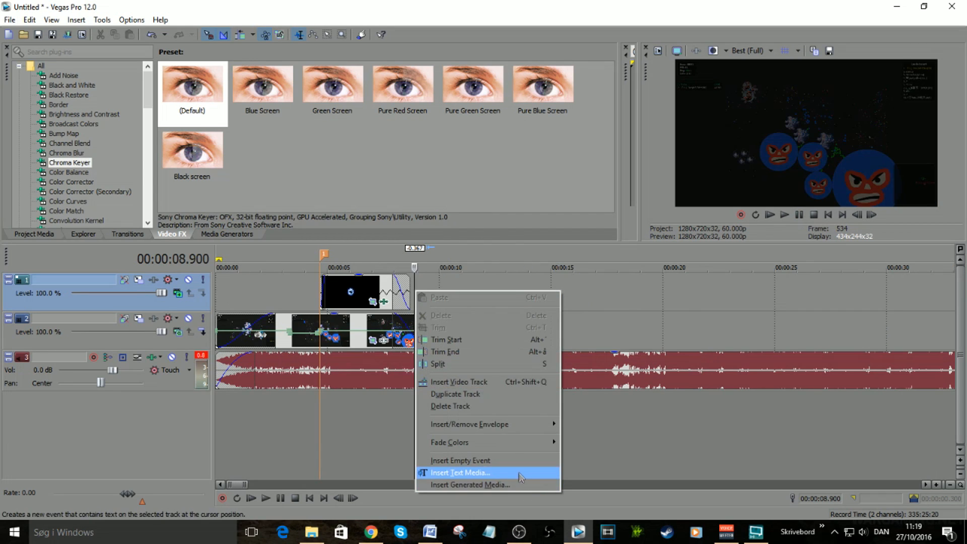
Insert a text event reading BEST MOMENTS! in bold Agency FB and expand its Outline options
click(460, 473)
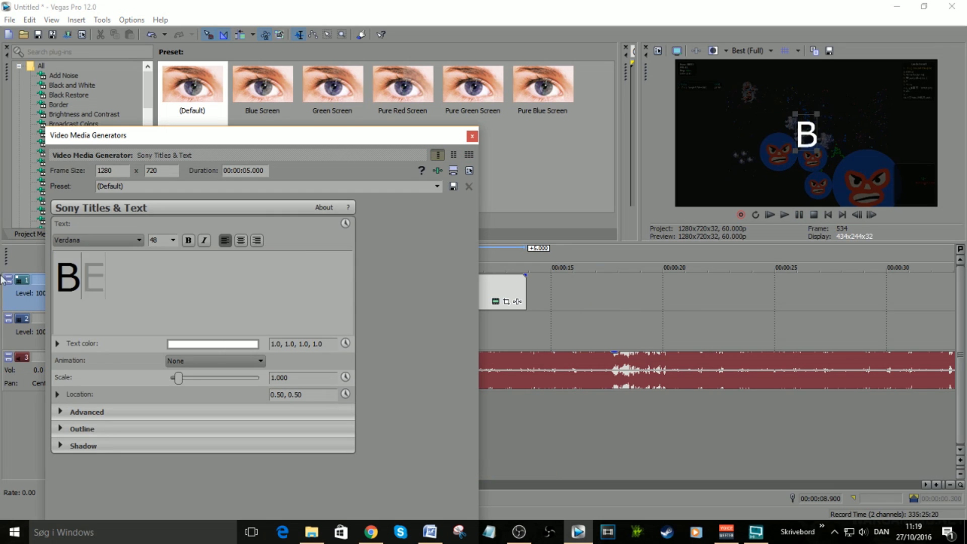
text(EST MOEMN)
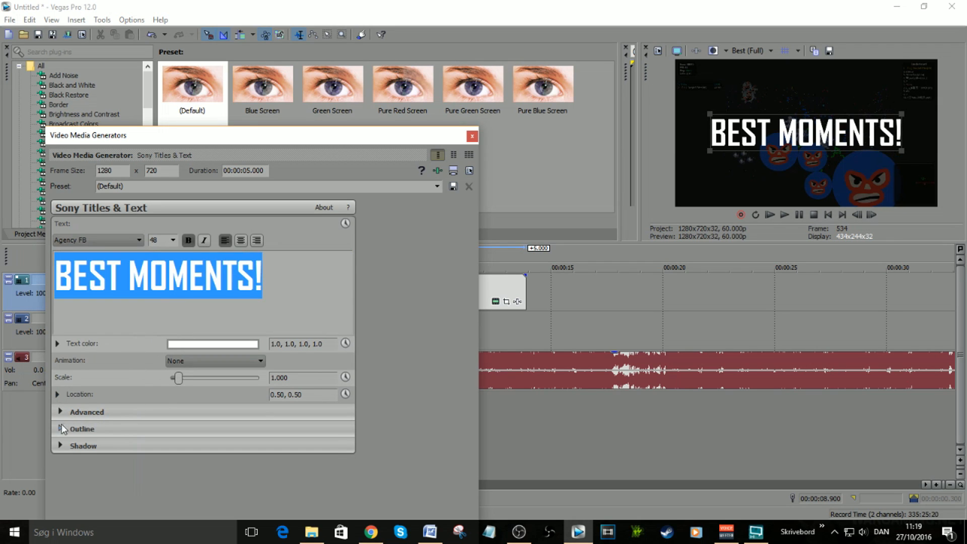
click(60, 429)
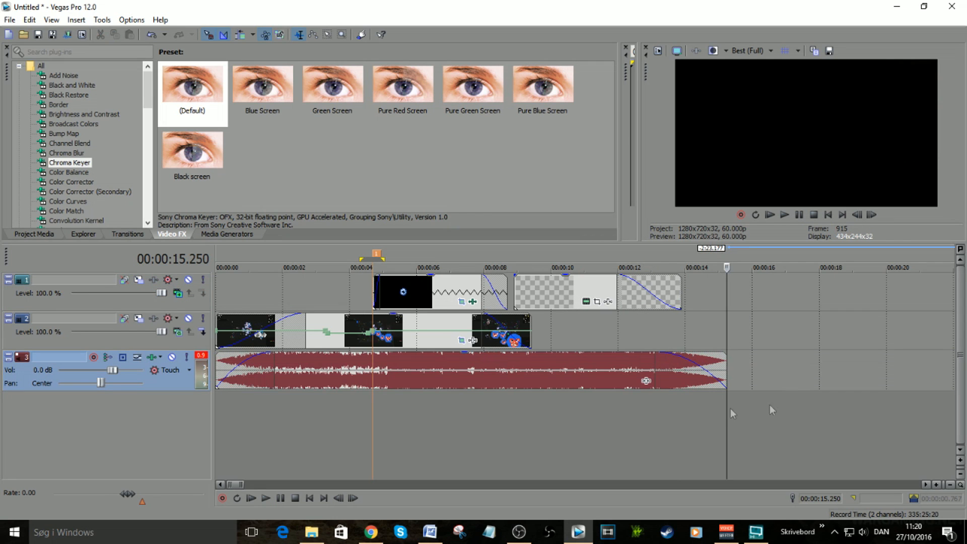
Show the Brightness and Contrast presets in the Video FX list
click(84, 115)
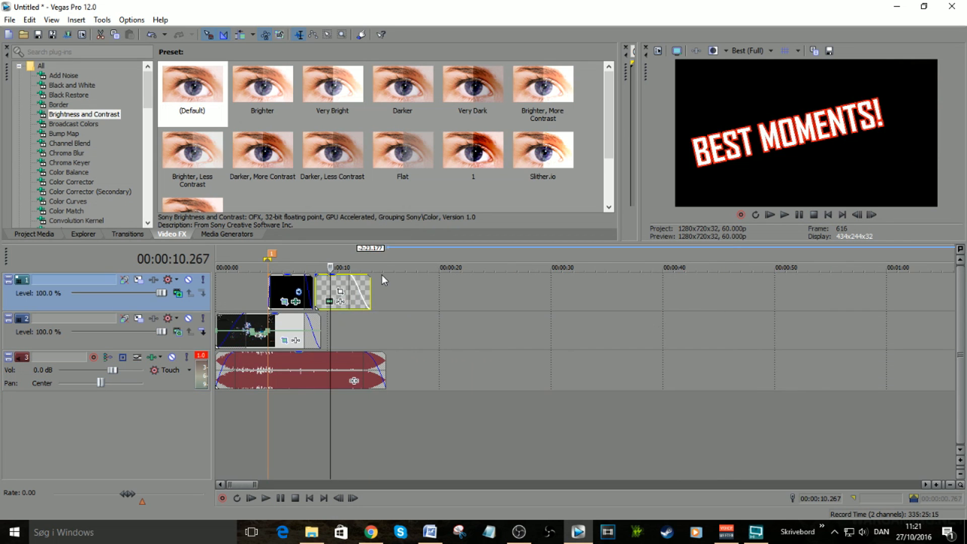